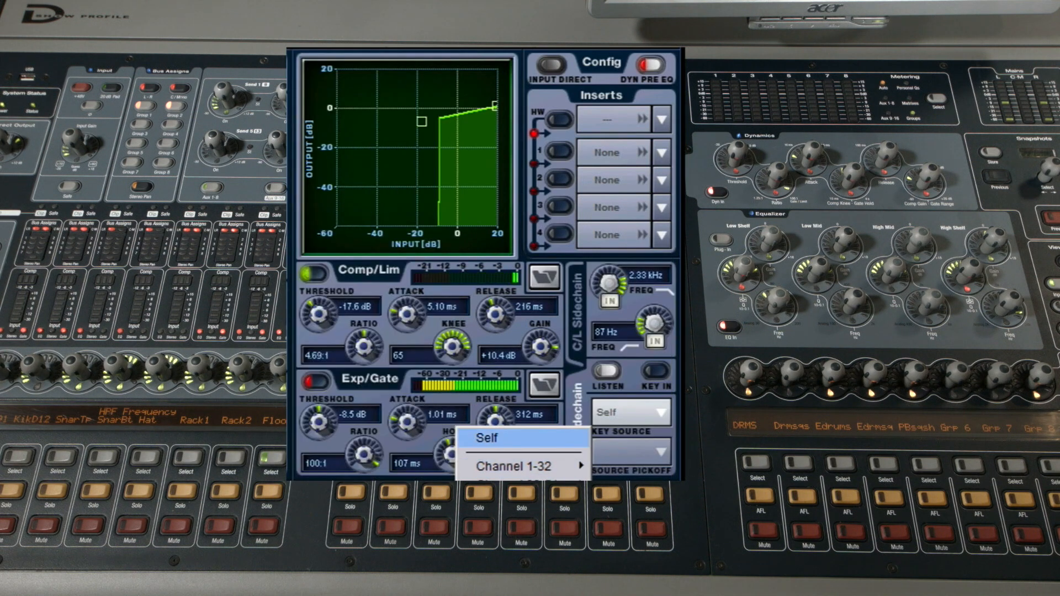
Close the key source menu to reach the compressor sidechain filters.
click(485, 438)
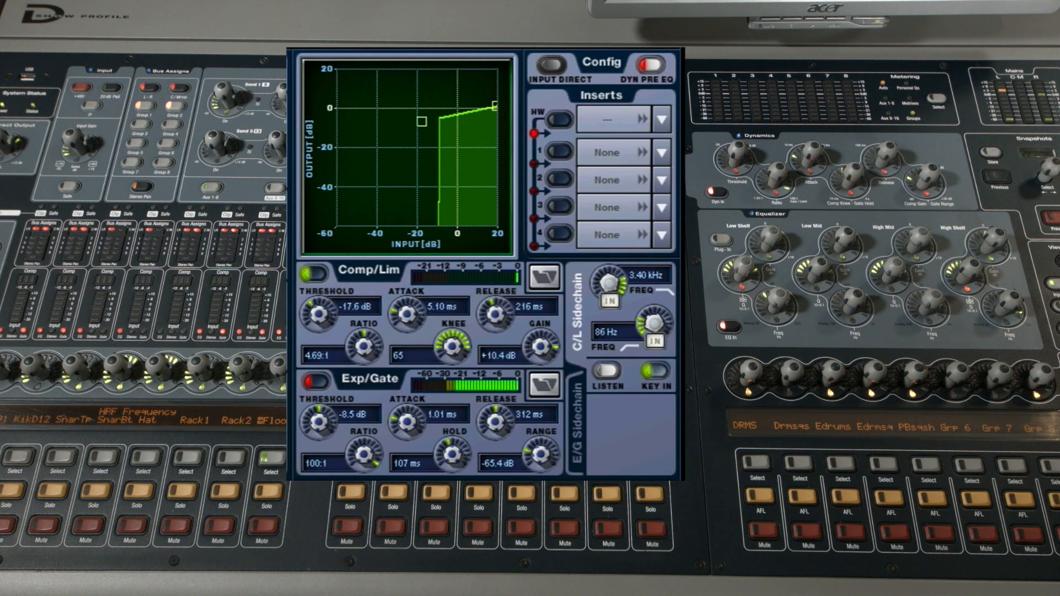
click(656, 372)
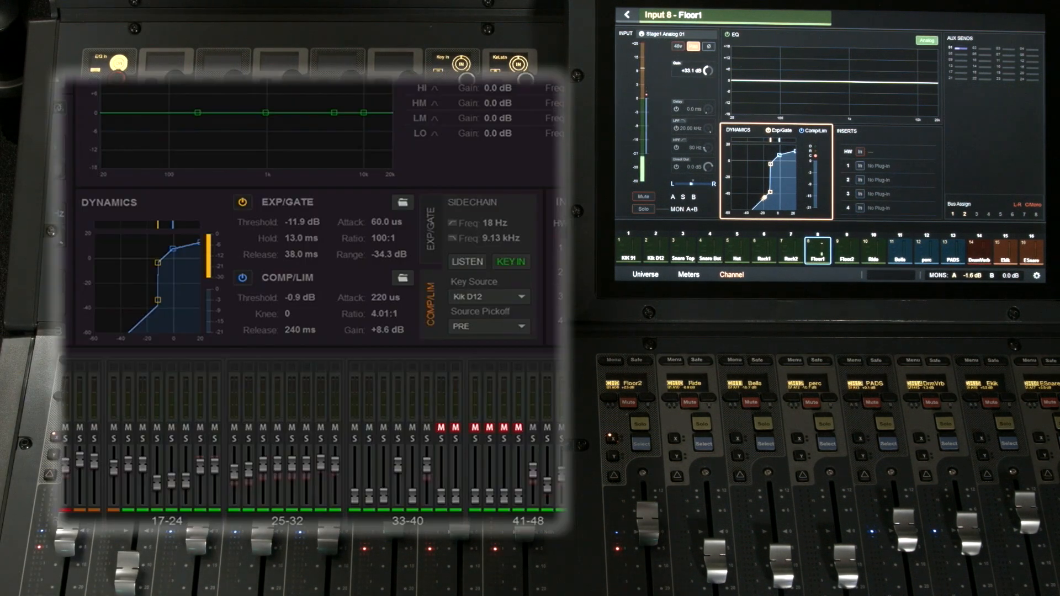
Set the compressor sidechain key source to KiK 91.
click(487, 296)
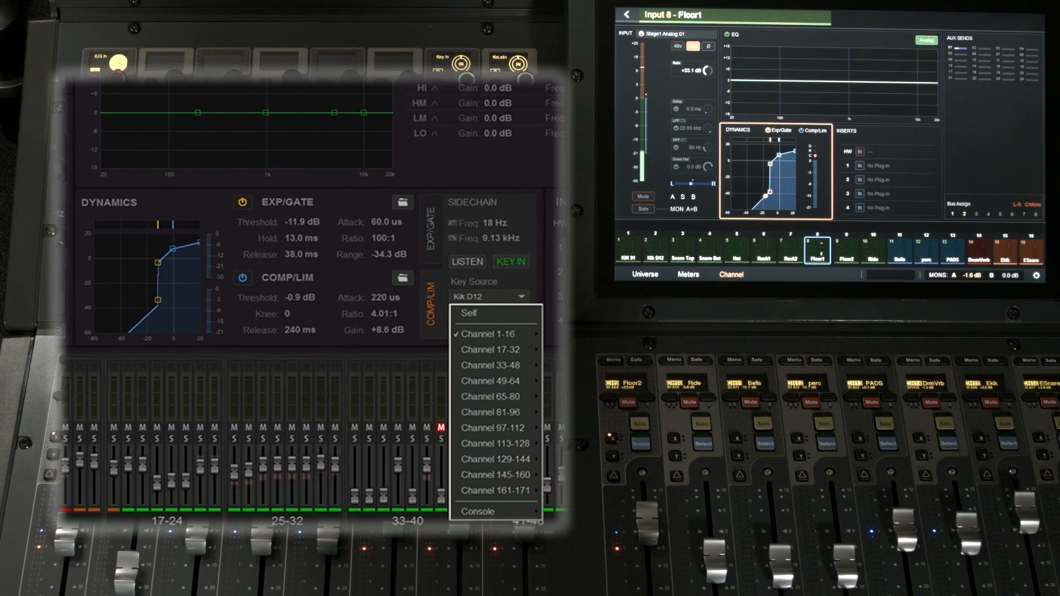
click(468, 313)
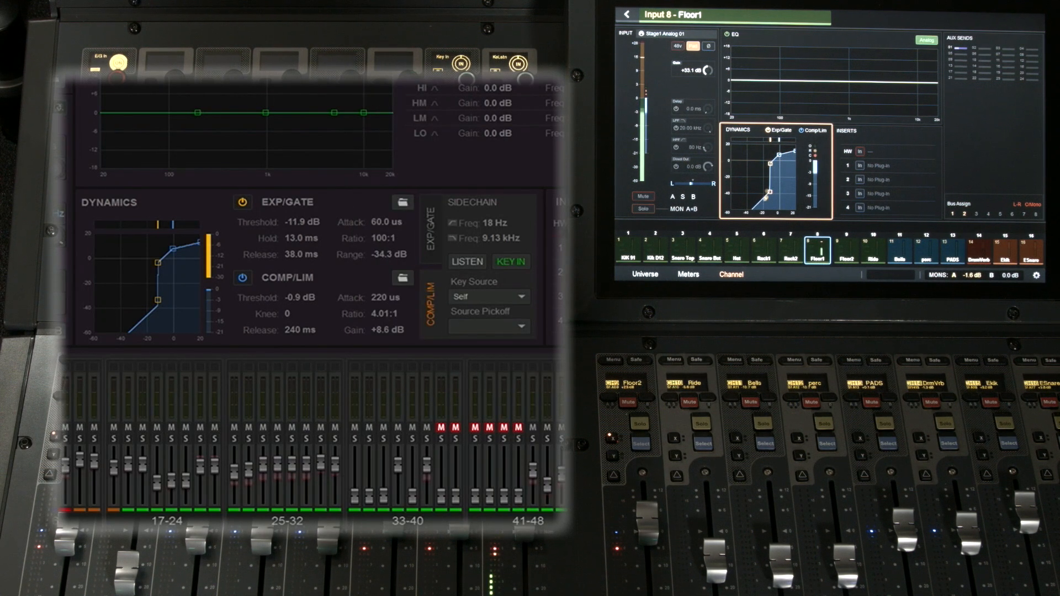
click(488, 297)
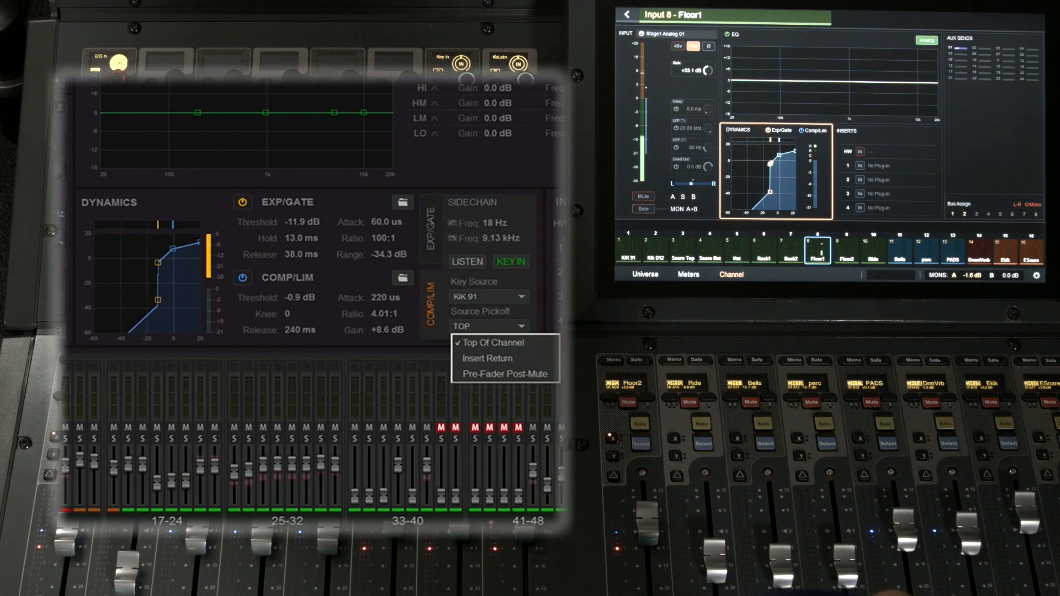
mouse_move(488, 358)
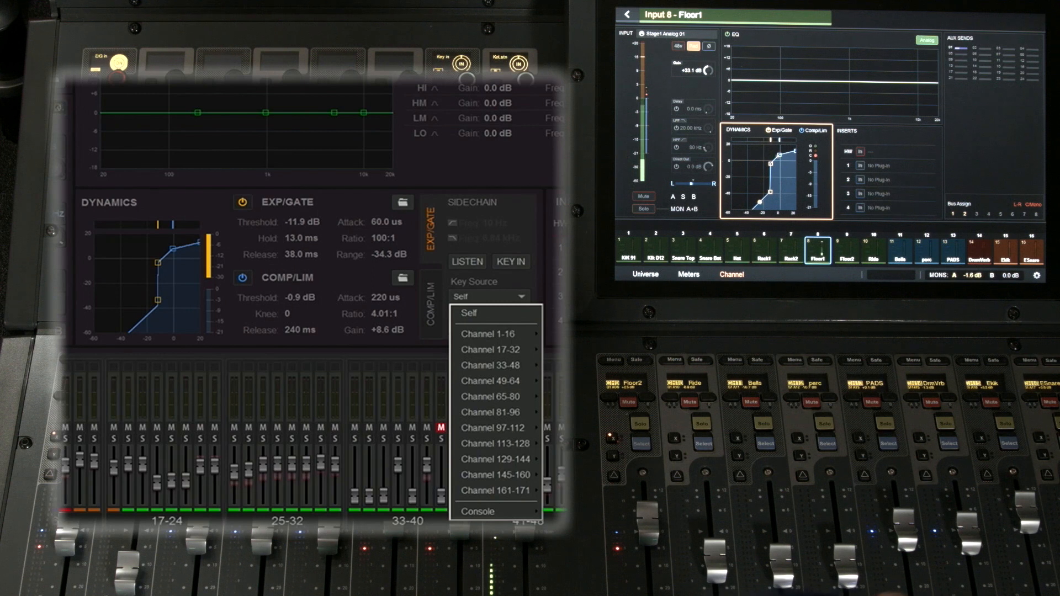
Keep the gate key source on Self and return to the COMP/LIM sidechain.
click(467, 313)
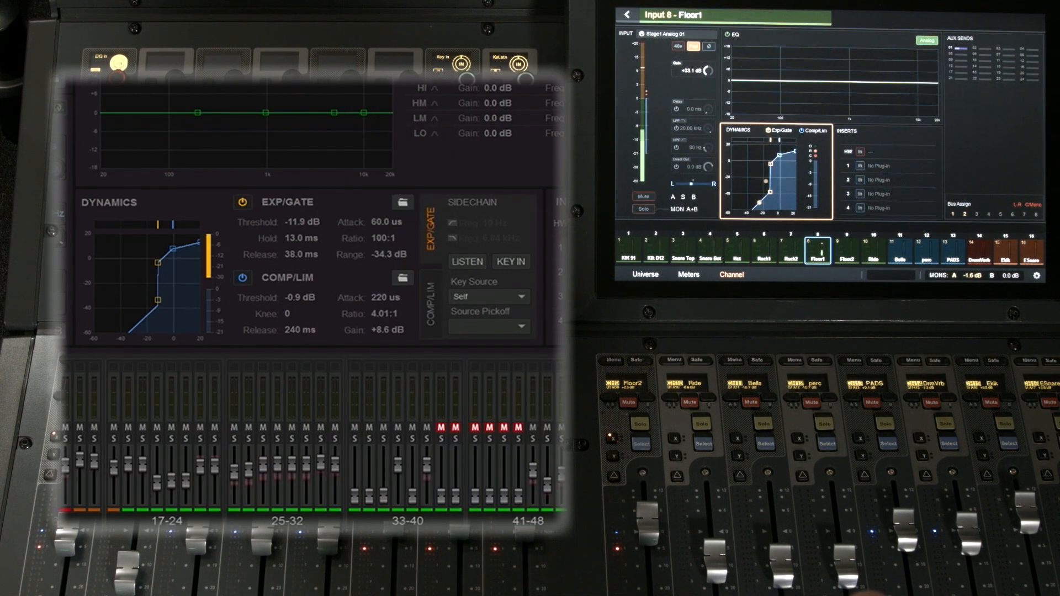
click(511, 263)
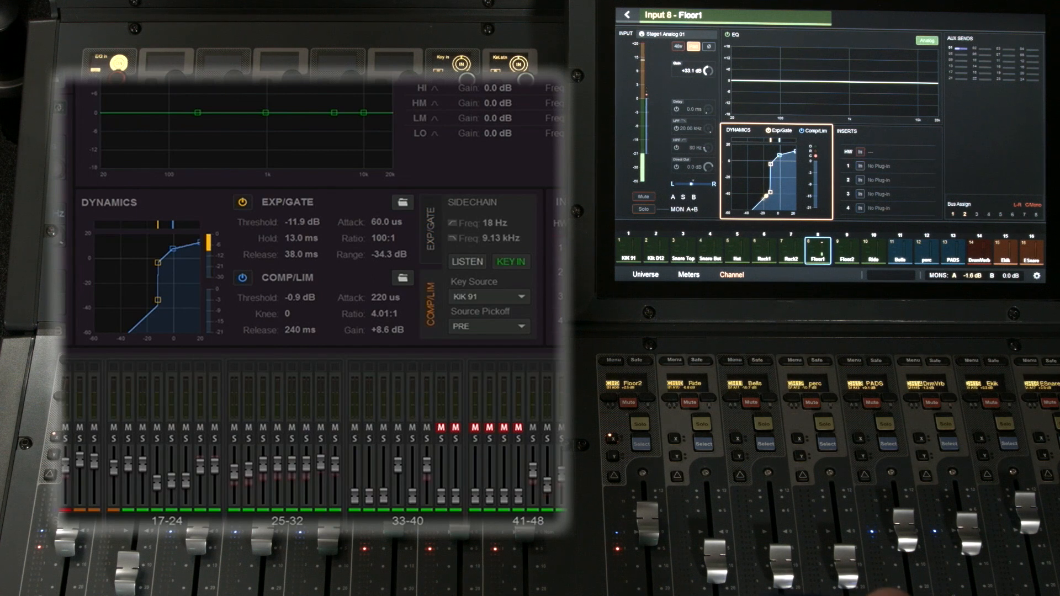